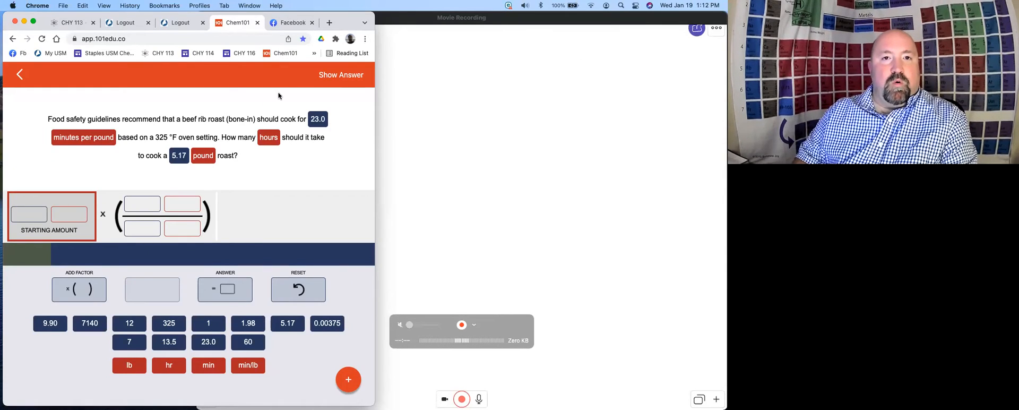
- Handwrite 5.17 lb × 23 min/1 lb × 1 hr/60 min = 1.98 hr on the whiteboard
left_click(312, 22)
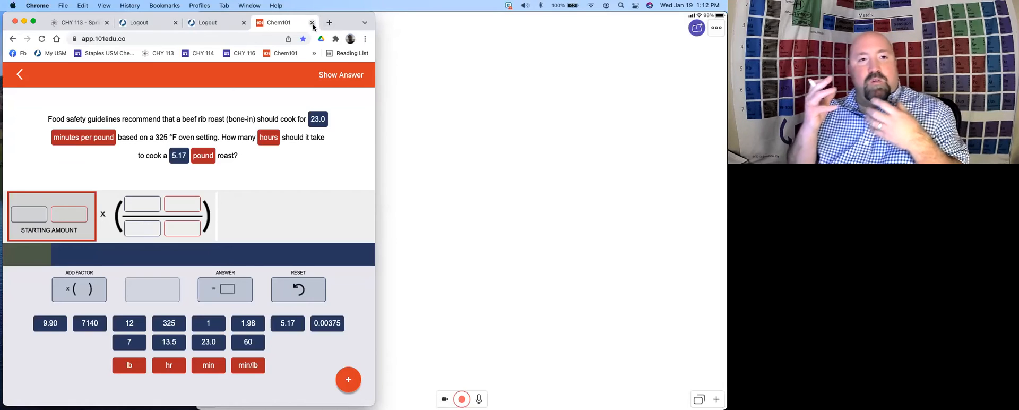
mouse_move(279, 22)
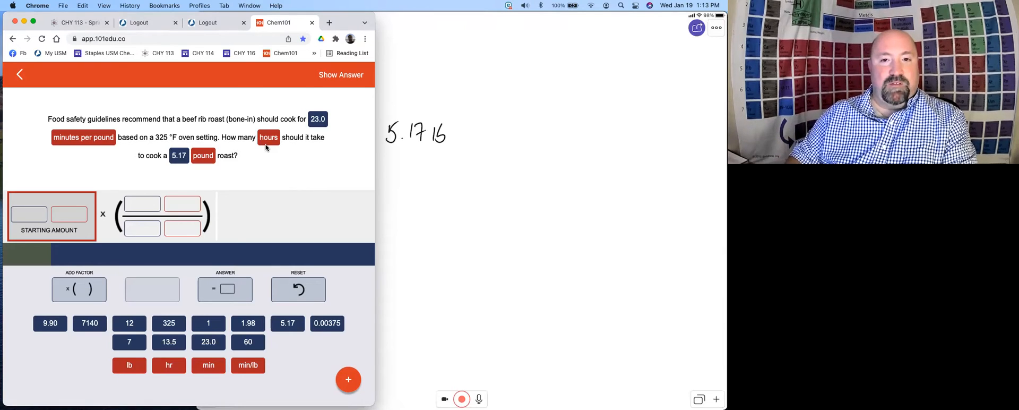
key("cmd+z")
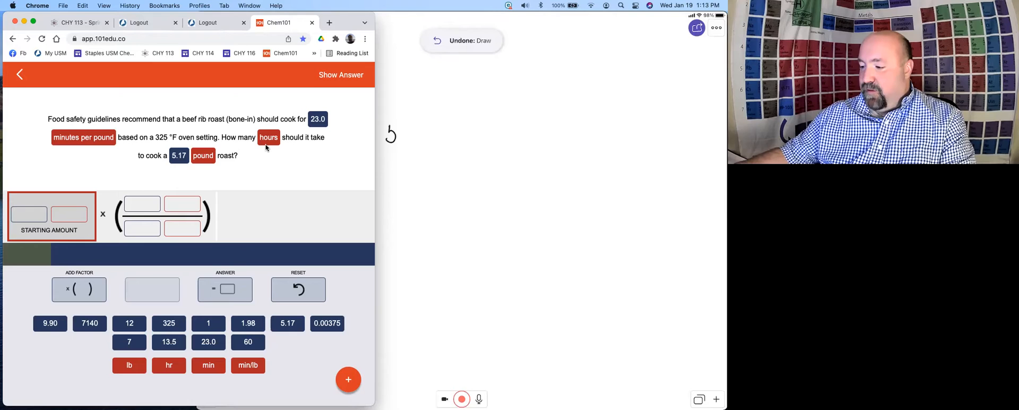
left_click_drag(386, 131, 439, 131)
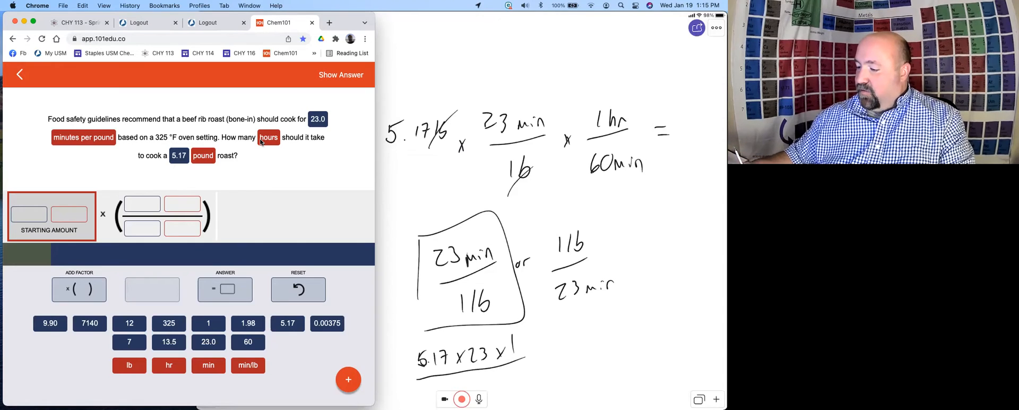
left_click(462, 399)
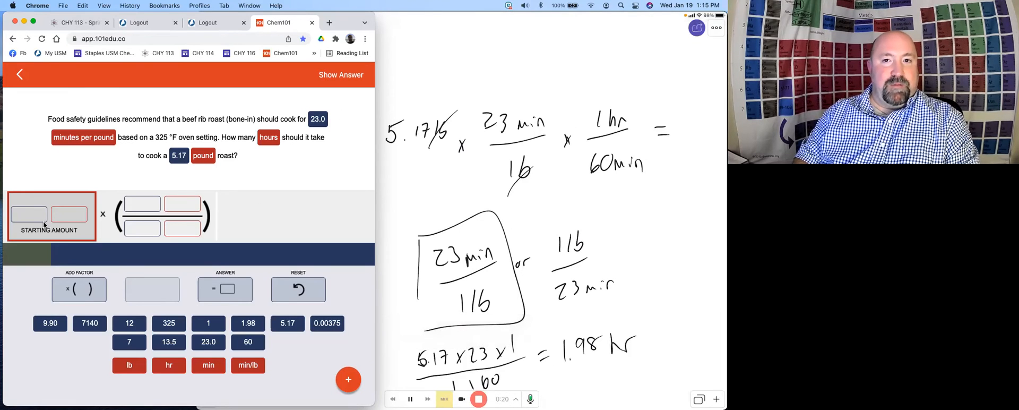
mouse_move(245, 252)
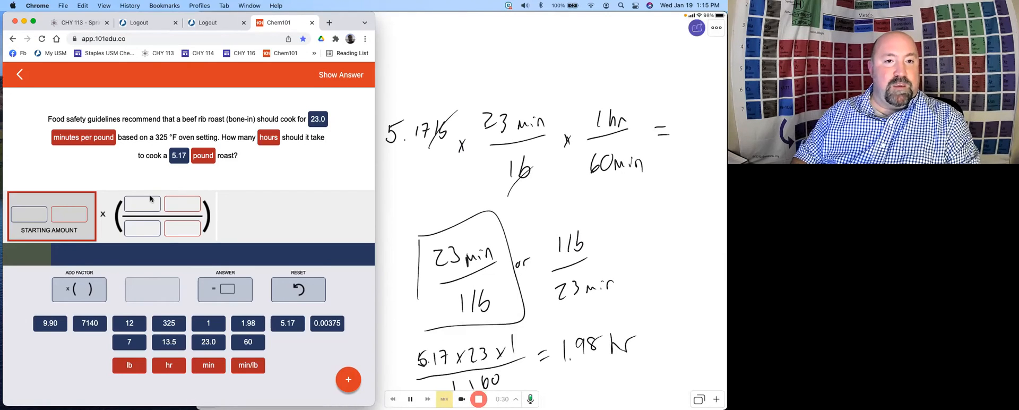
- Enter starting amount 5.17 lb, factor 23.0 min over lb, and add a second factor
left_click(286, 324)
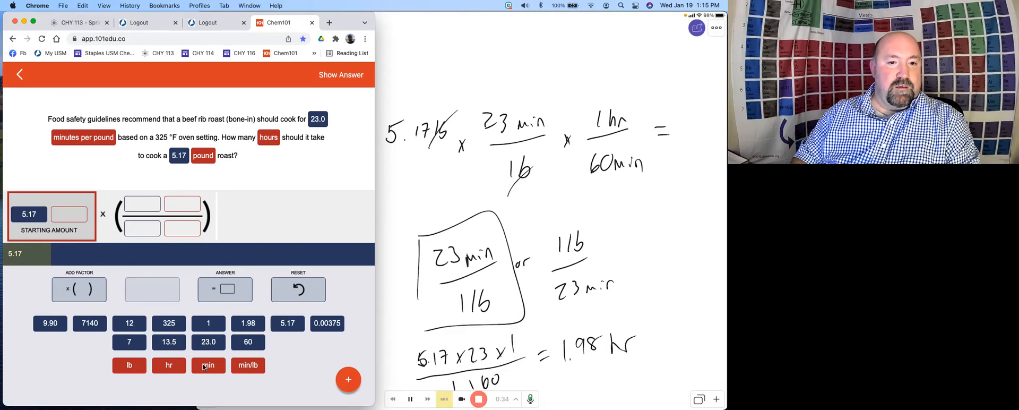
left_click(129, 365)
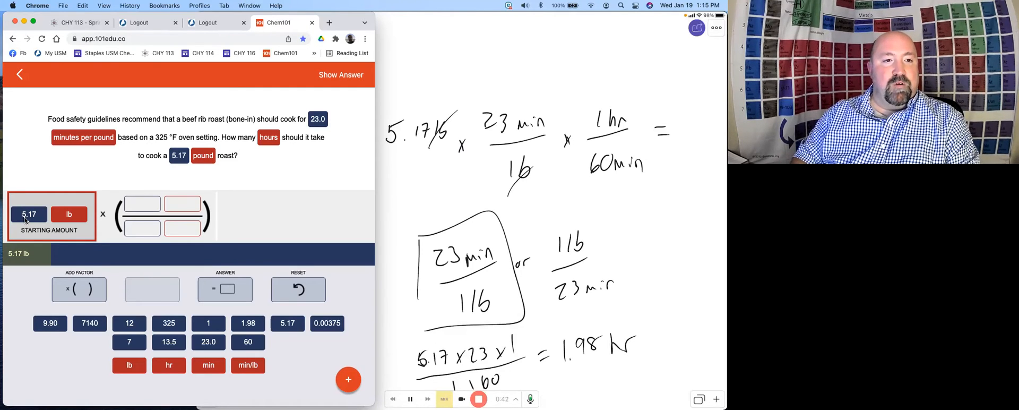
mouse_move(145, 143)
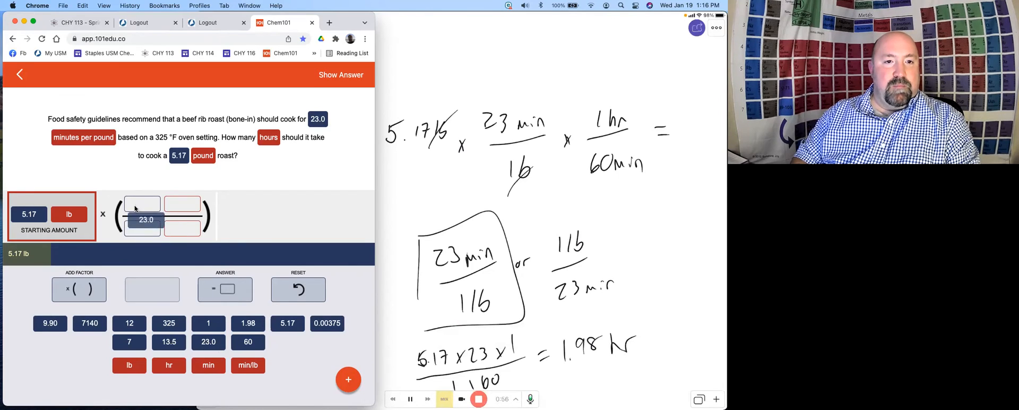
left_click(208, 342)
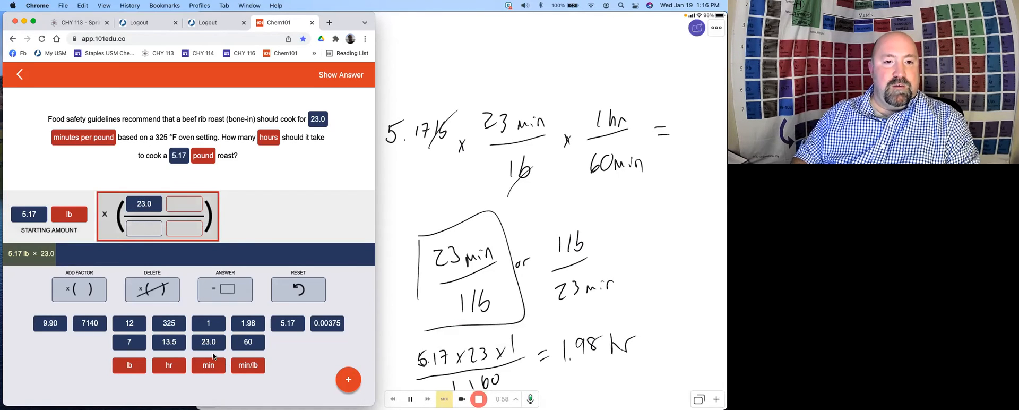
left_click(209, 365)
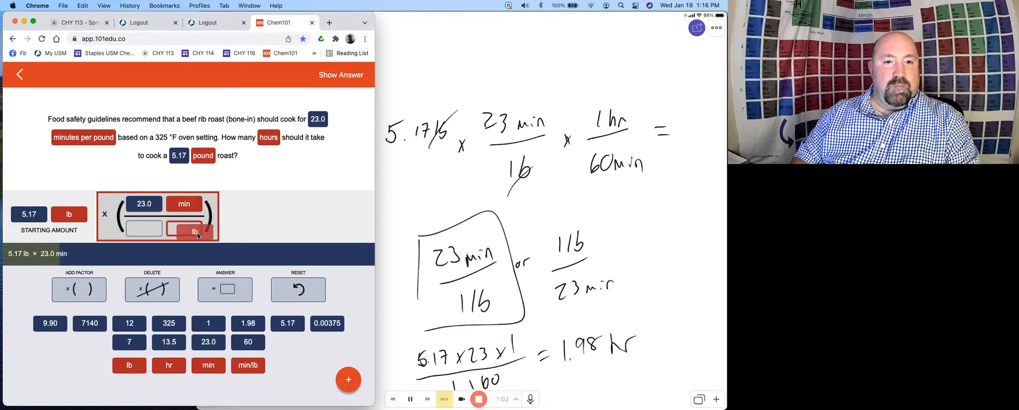
left_click(184, 228)
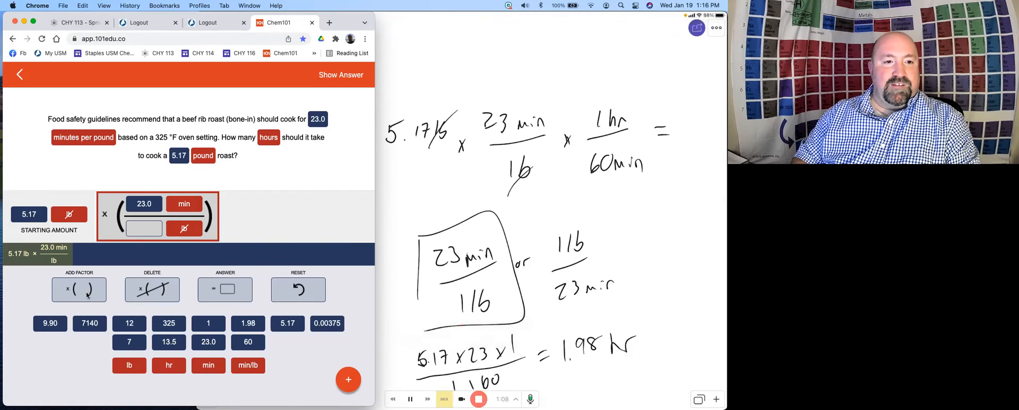
left_click(78, 289)
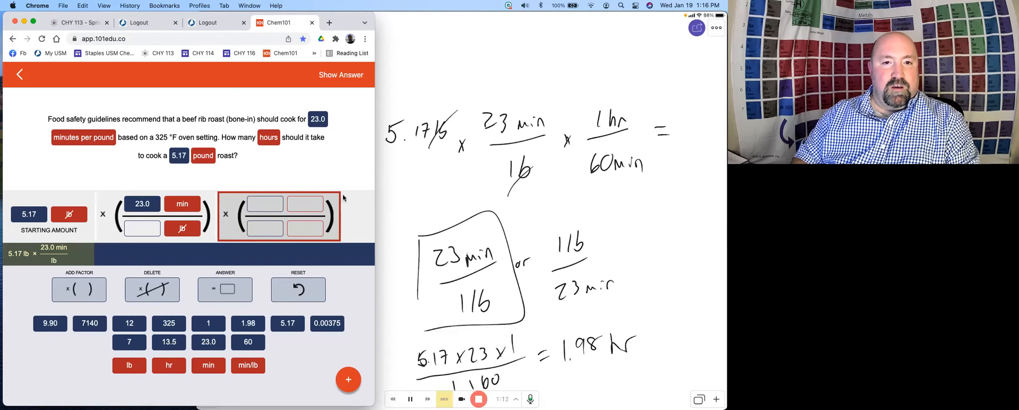
mouse_move(155, 309)
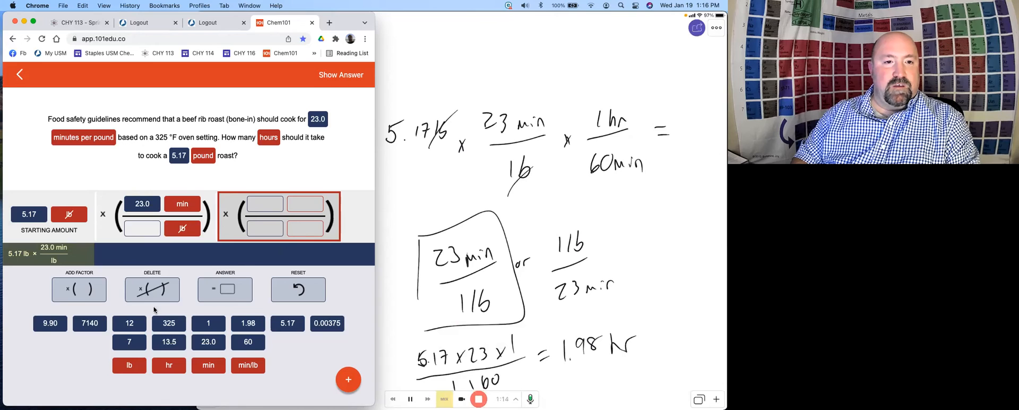
- Fill the new factor as 1 hr over 60 min and give the answer 1.98 hr
left_click(266, 203)
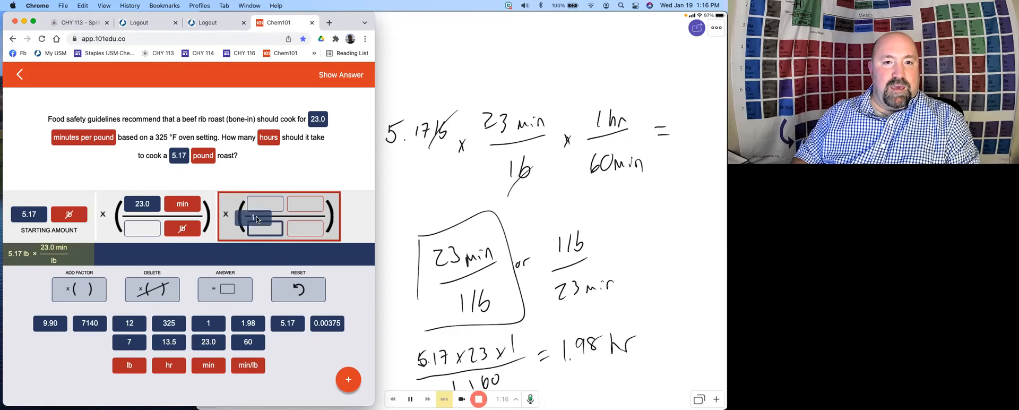
left_click(208, 324)
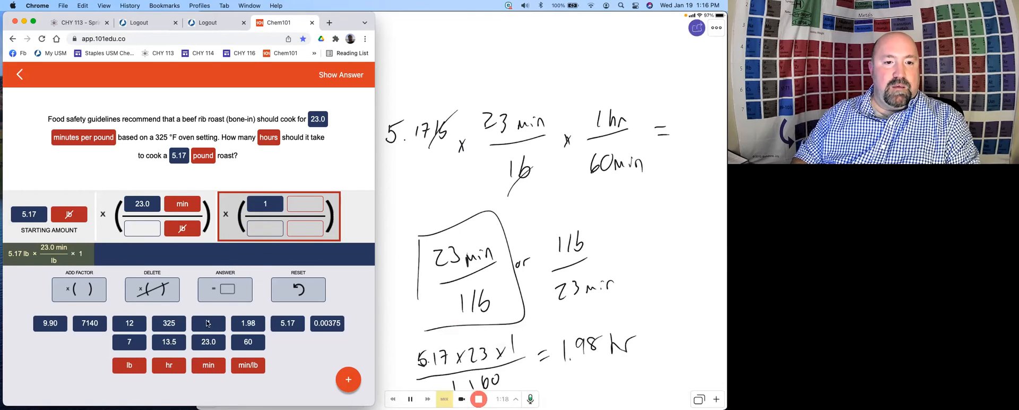
left_click(168, 365)
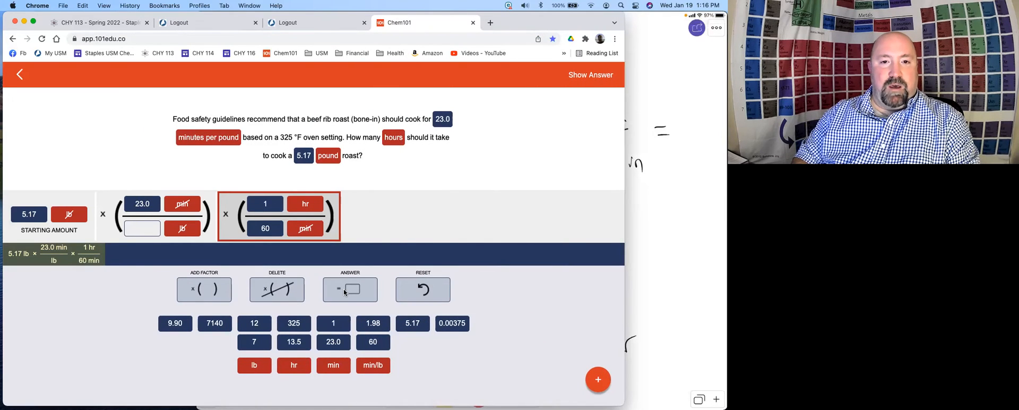
left_click(349, 290)
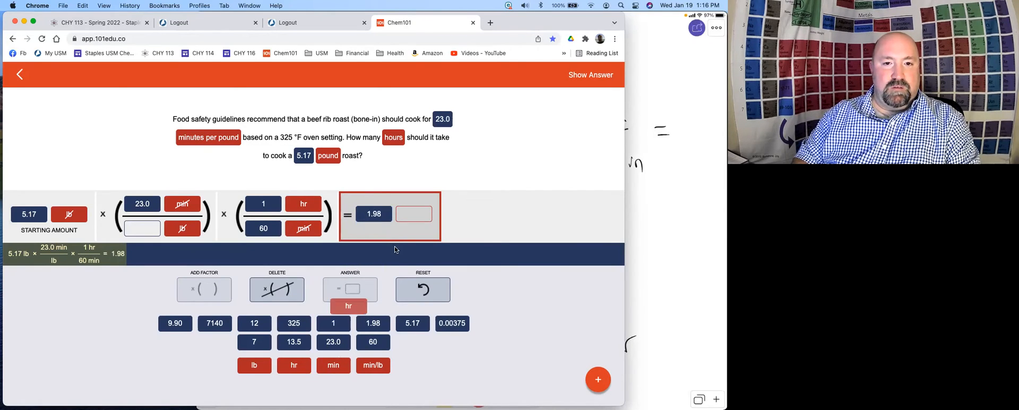
left_click(349, 306)
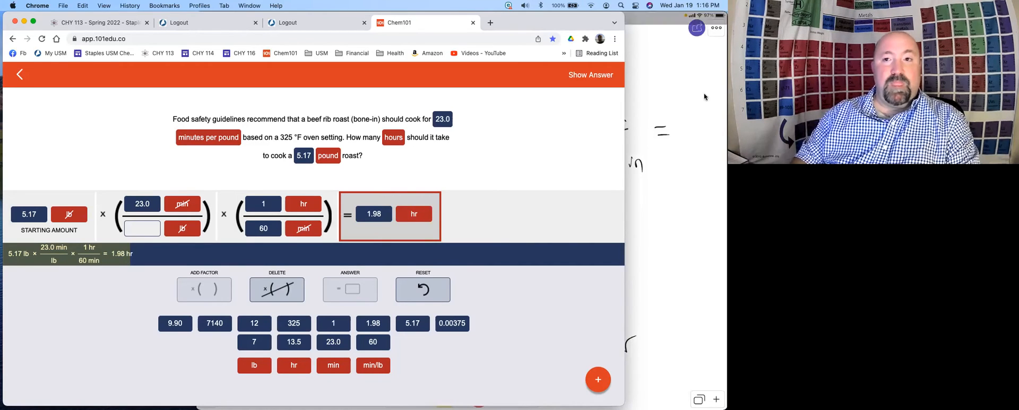
left_click(590, 74)
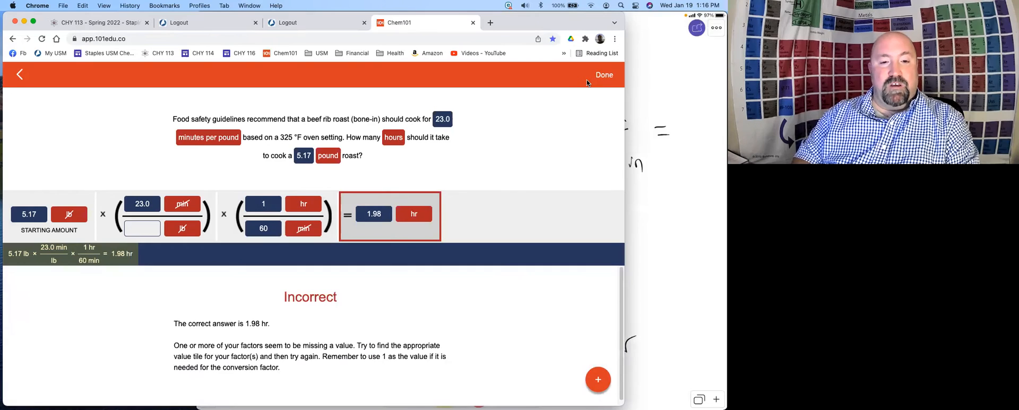
mouse_move(560, 85)
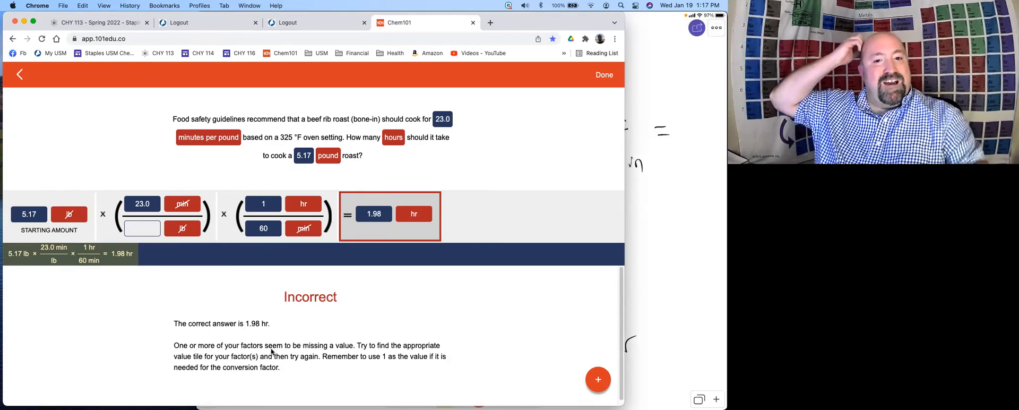
mouse_move(375, 360)
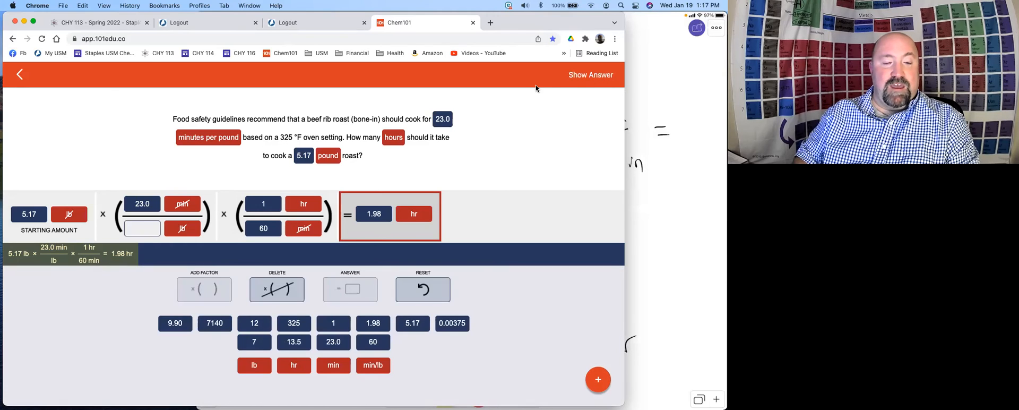
mouse_move(305, 221)
type("1")
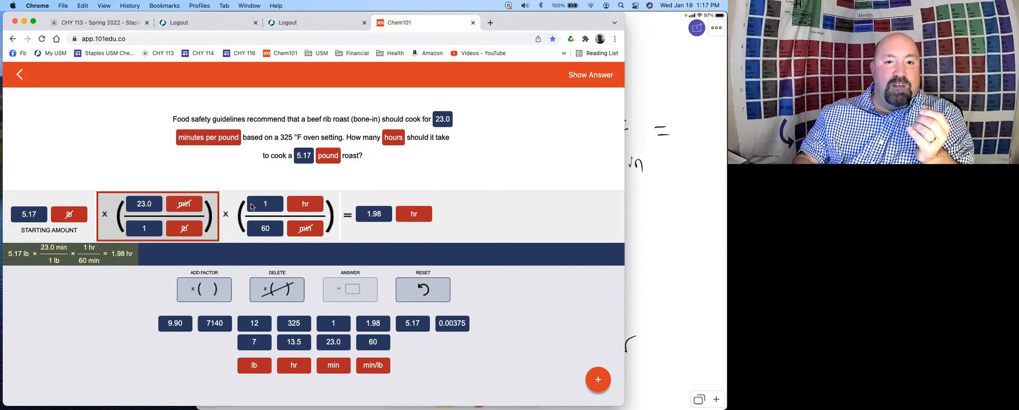
left_click(264, 204)
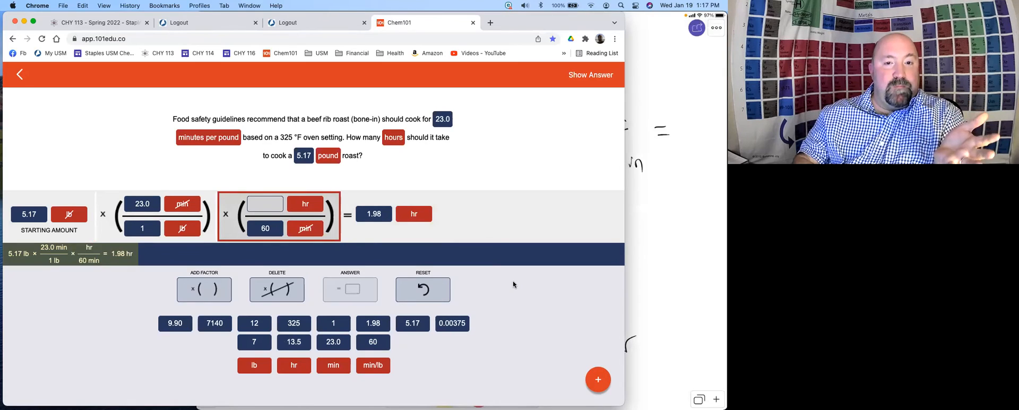
mouse_move(325, 310)
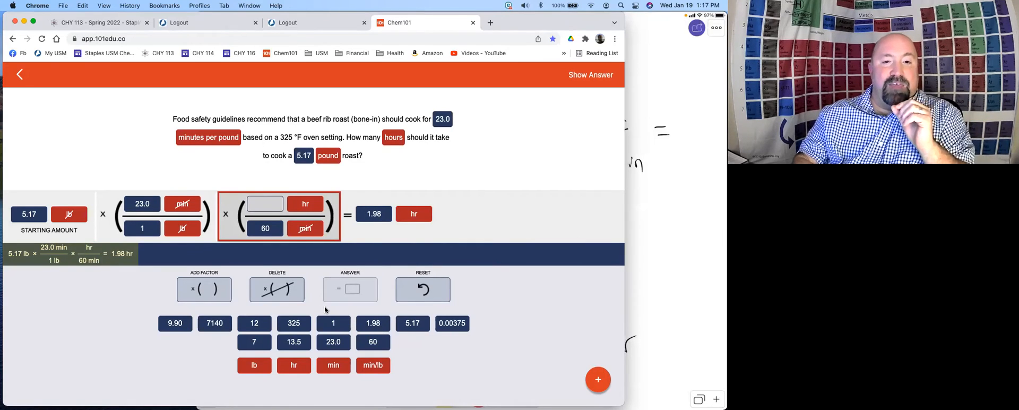
left_click(590, 74)
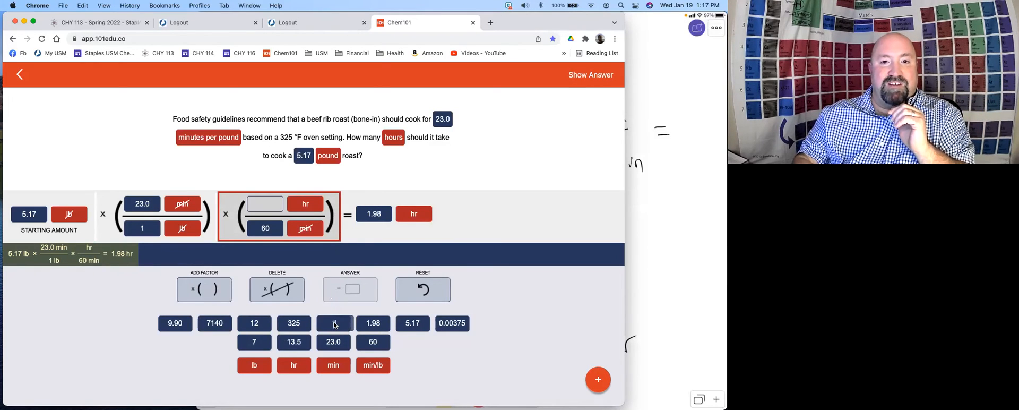
left_click(332, 324)
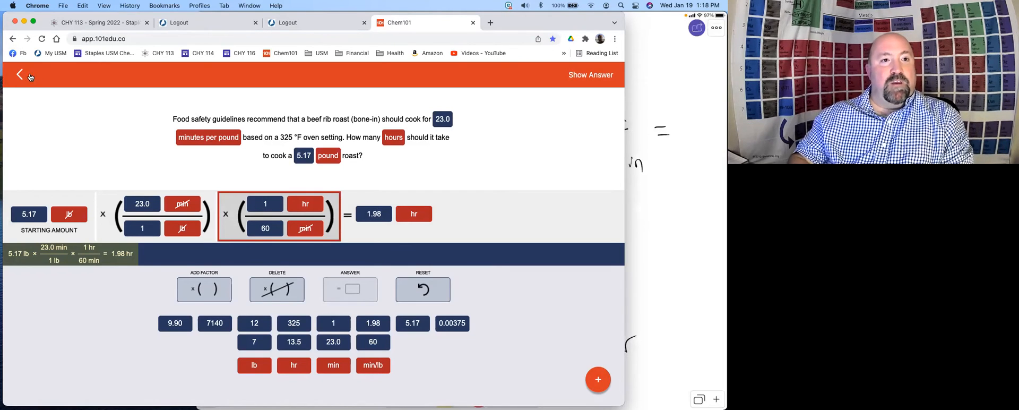
- Leave the roast problem's results and locate the buffer solution question in the list
left_click(590, 74)
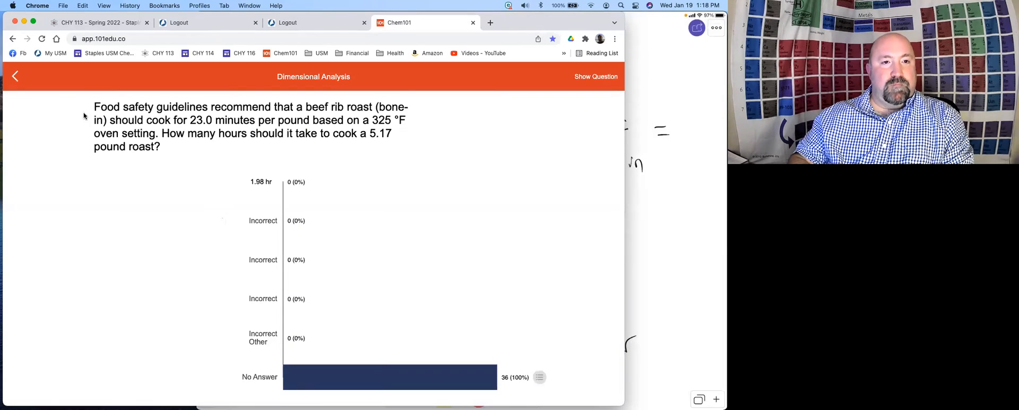
left_click(15, 75)
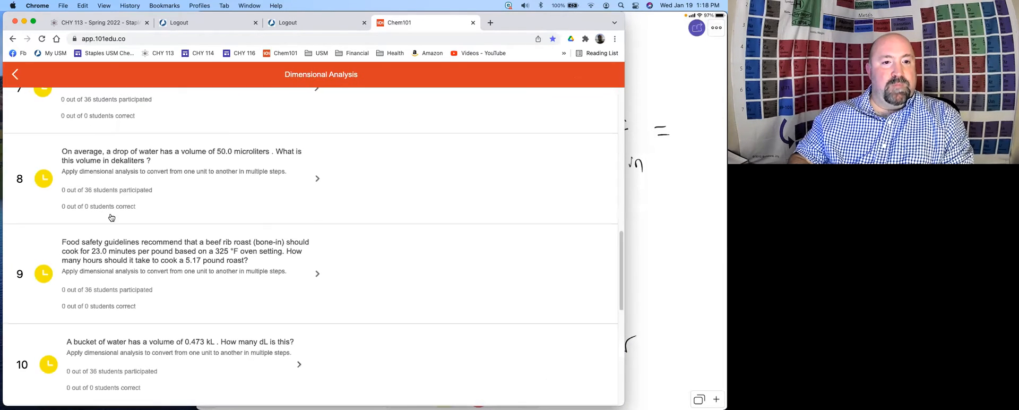
scroll("down", 3)
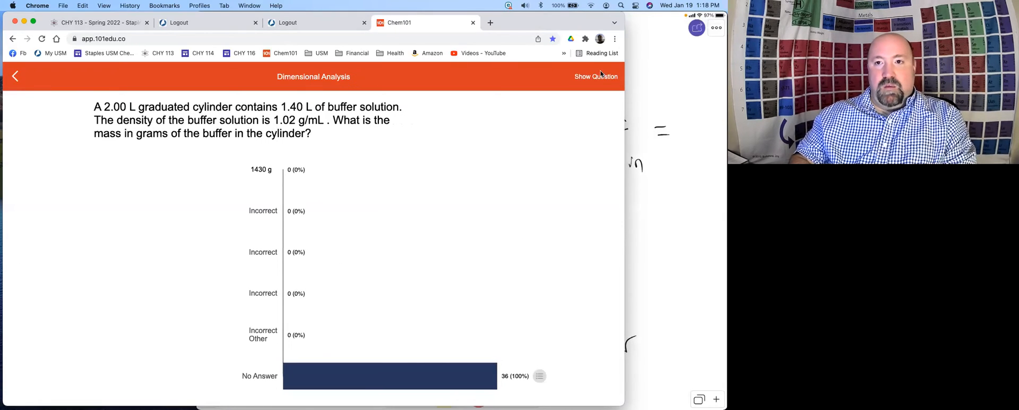
- Show the buffer solution question as an empty dimensional-analysis setup
left_click(593, 76)
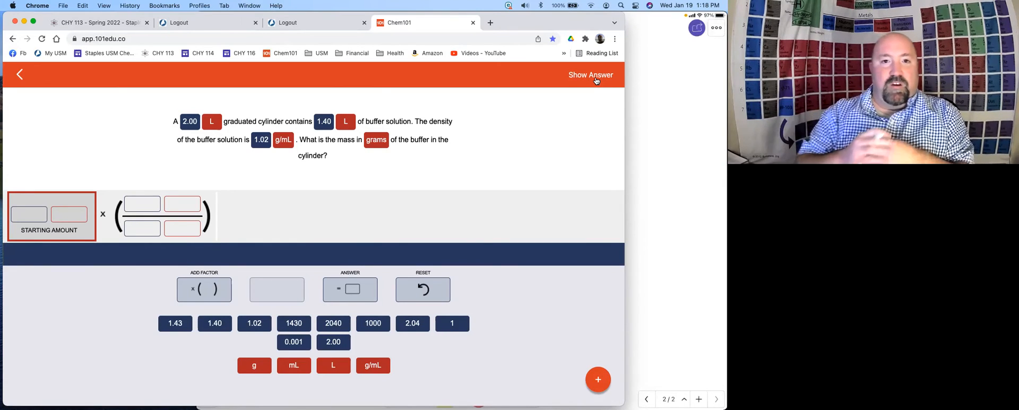
mouse_move(722, 99)
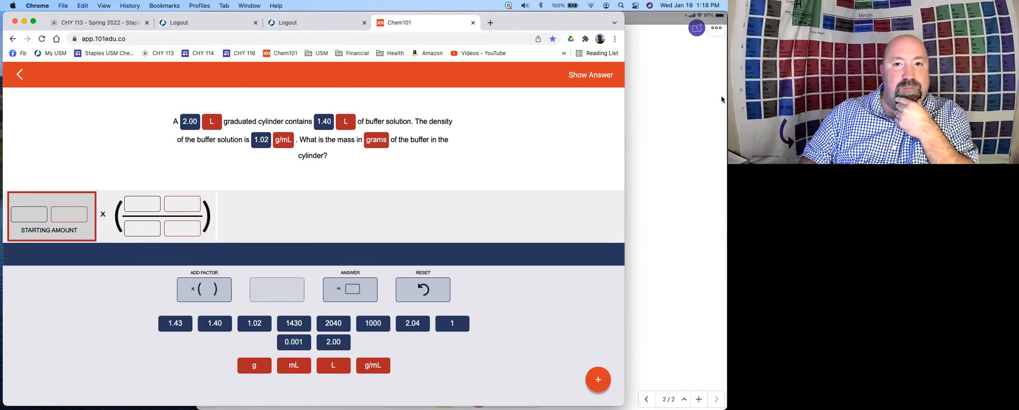
mouse_move(629, 144)
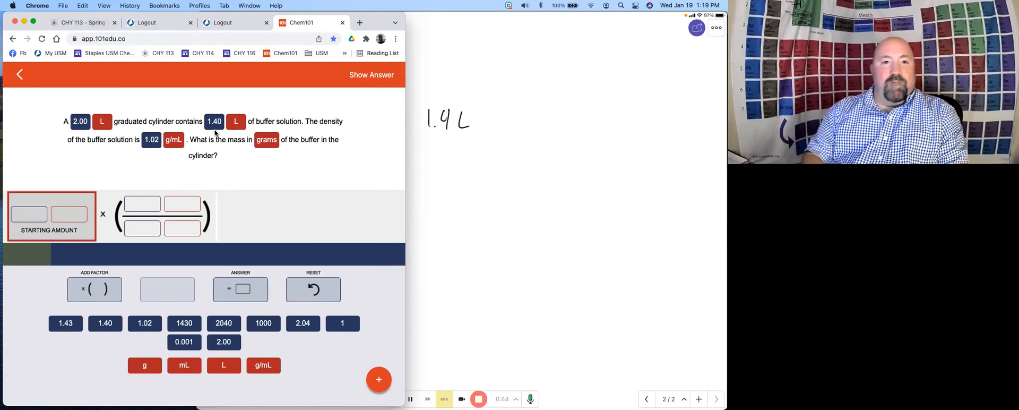
mouse_move(286, 153)
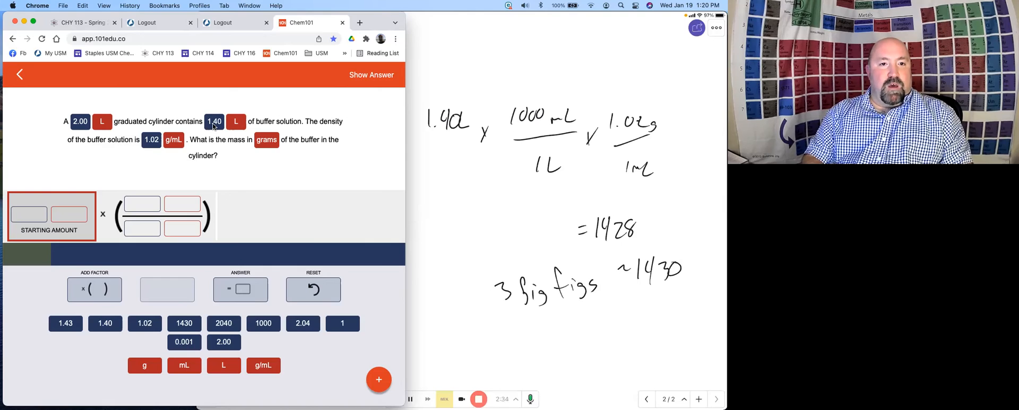
- Enter starting amount 1.40 L with factors 1000 mL over 1 L and 1.02 g over 1 mL
left_click(105, 324)
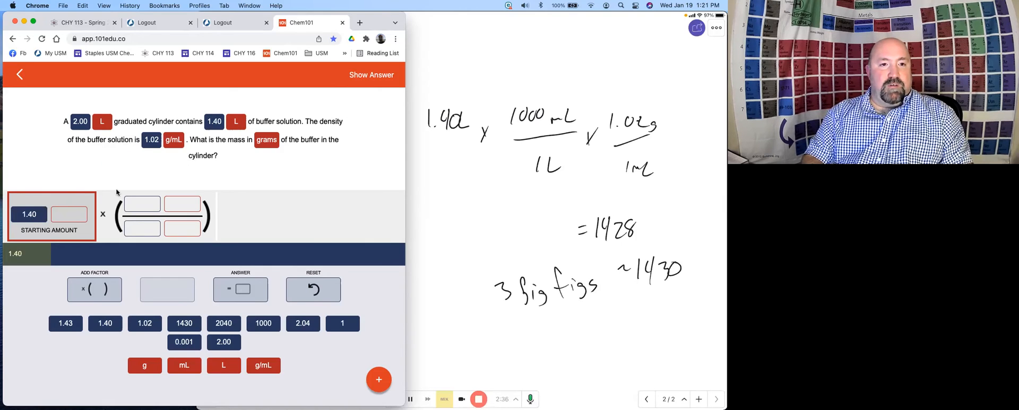
left_click(222, 365)
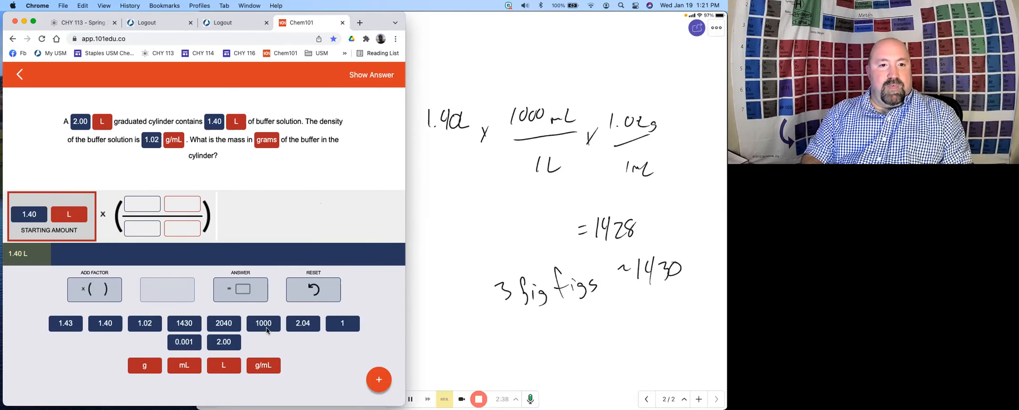
left_click(264, 324)
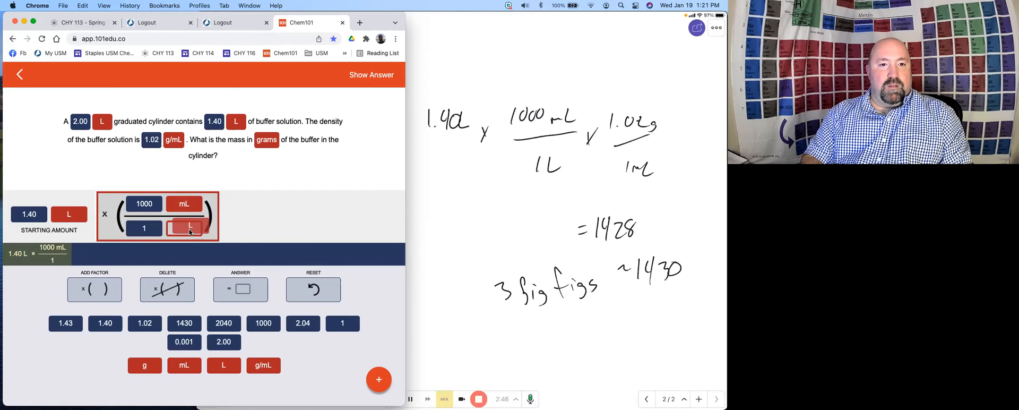
left_click(94, 289)
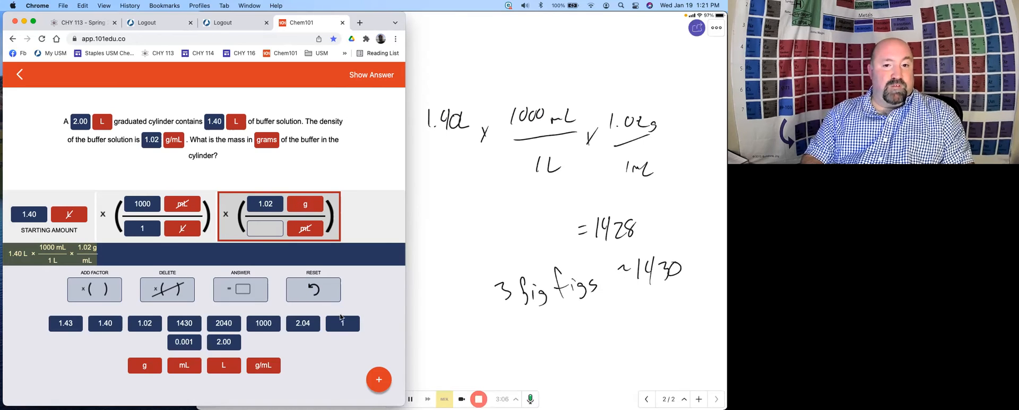
left_click(265, 228)
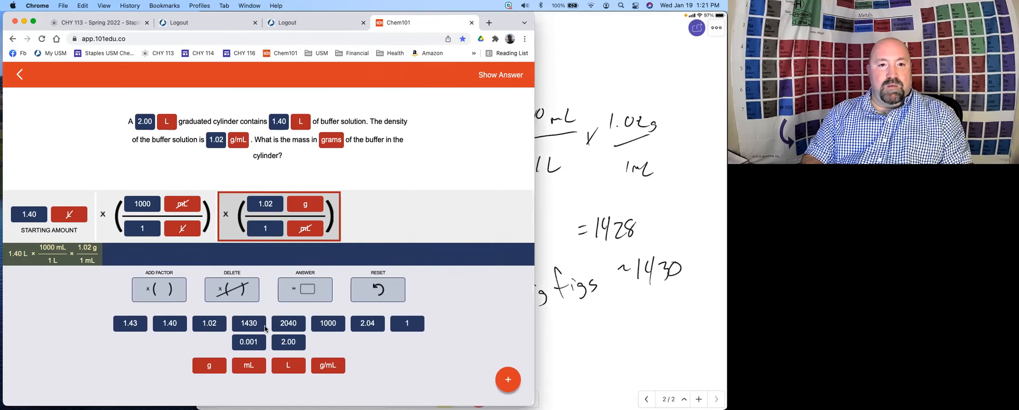
- Enter the answer 1430 g and submit it to be marked Correct
left_click(305, 288)
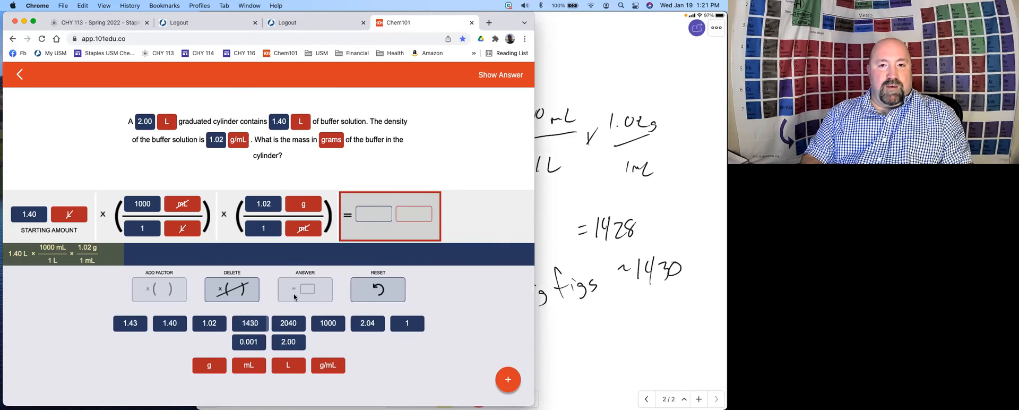
left_click(249, 324)
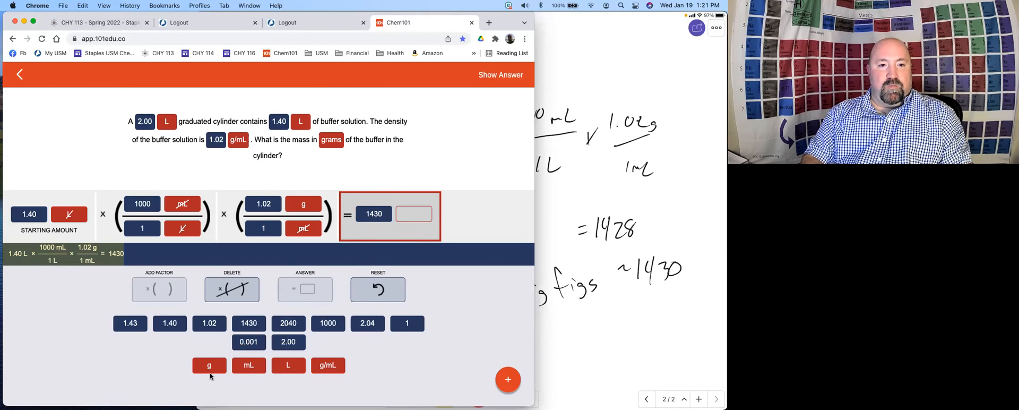
mouse_move(209, 366)
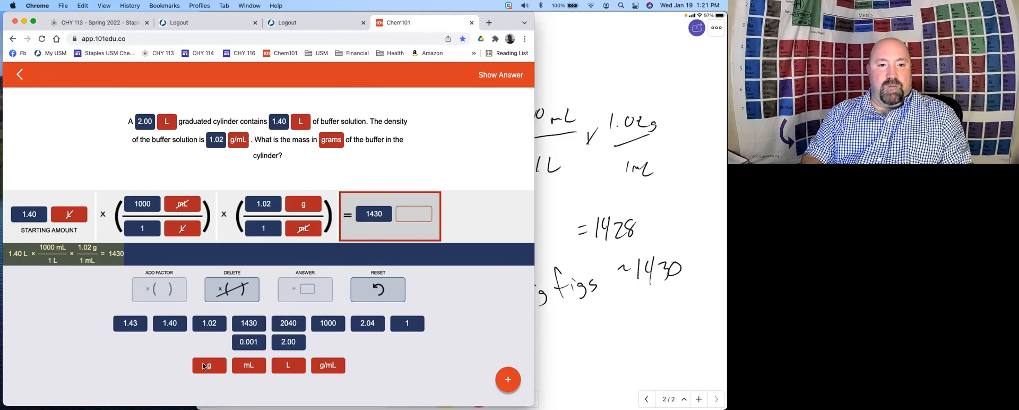
left_click(209, 365)
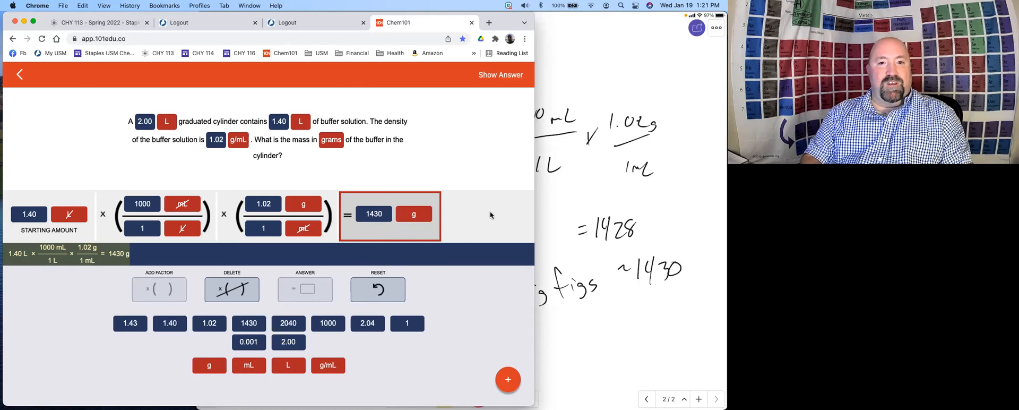
left_click(500, 75)
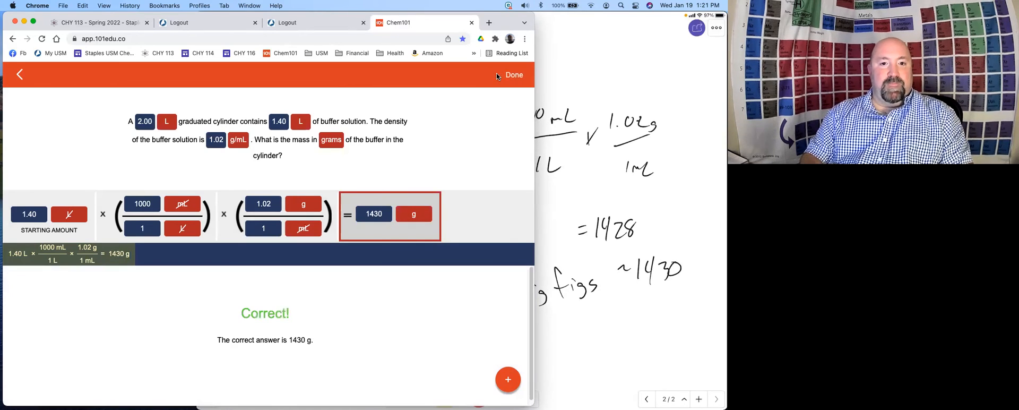